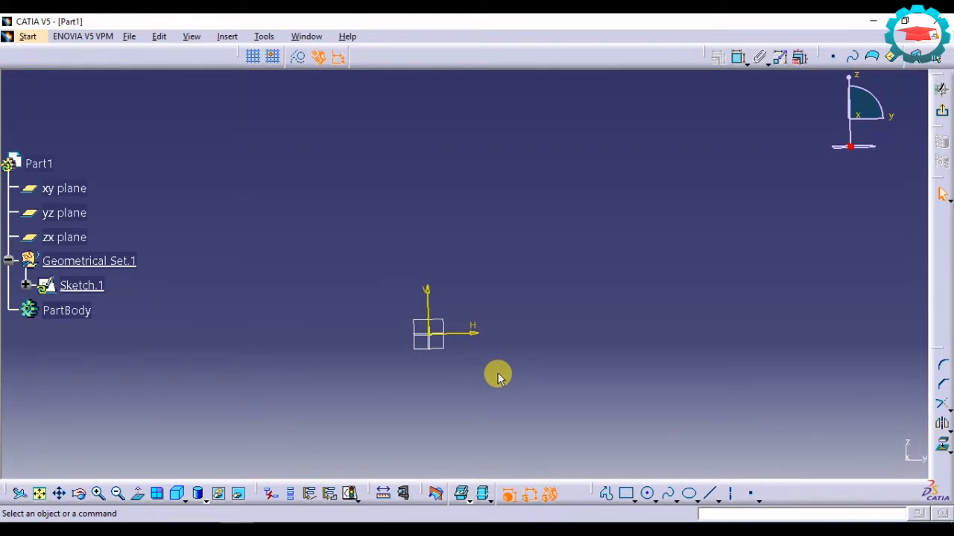
pyautogui.moveTo(497, 380)
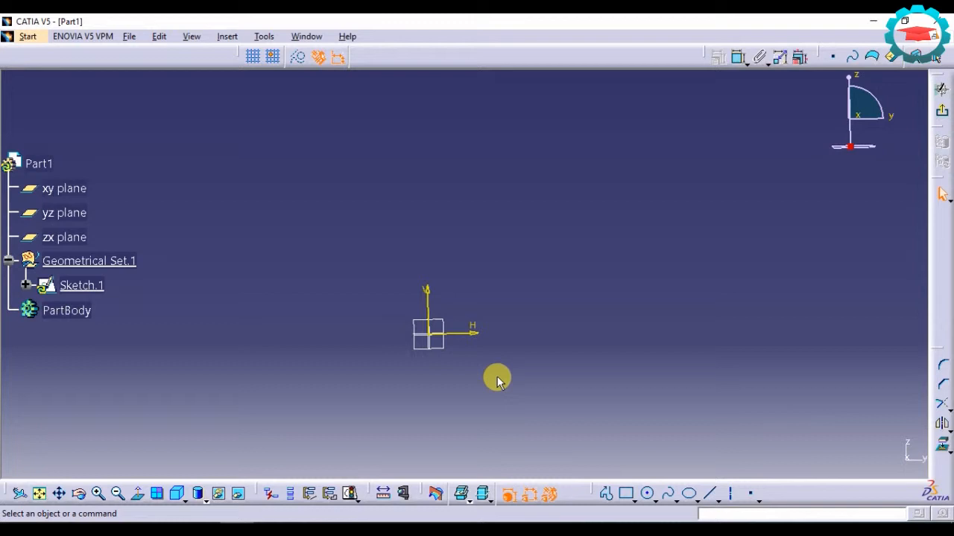
pyautogui.moveTo(544, 365)
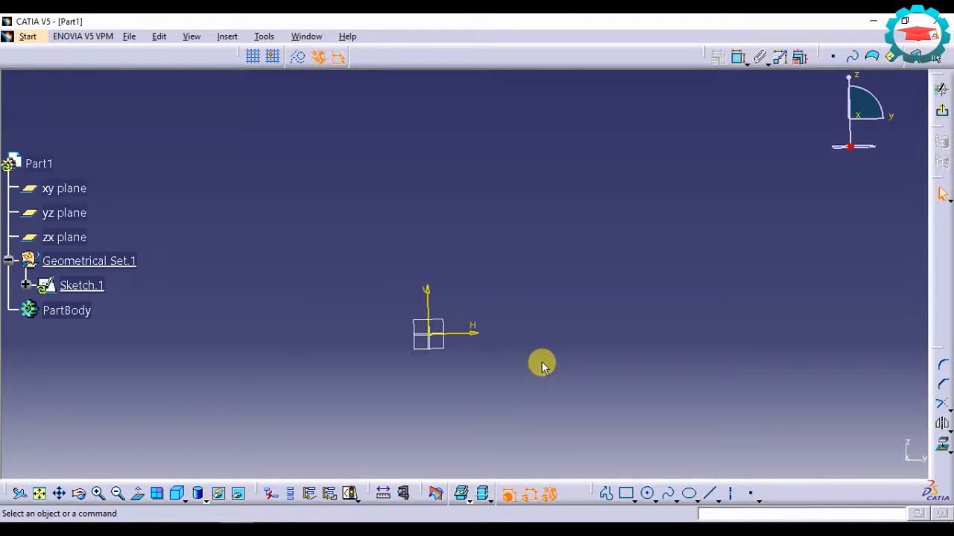
pyautogui.moveTo(547, 371)
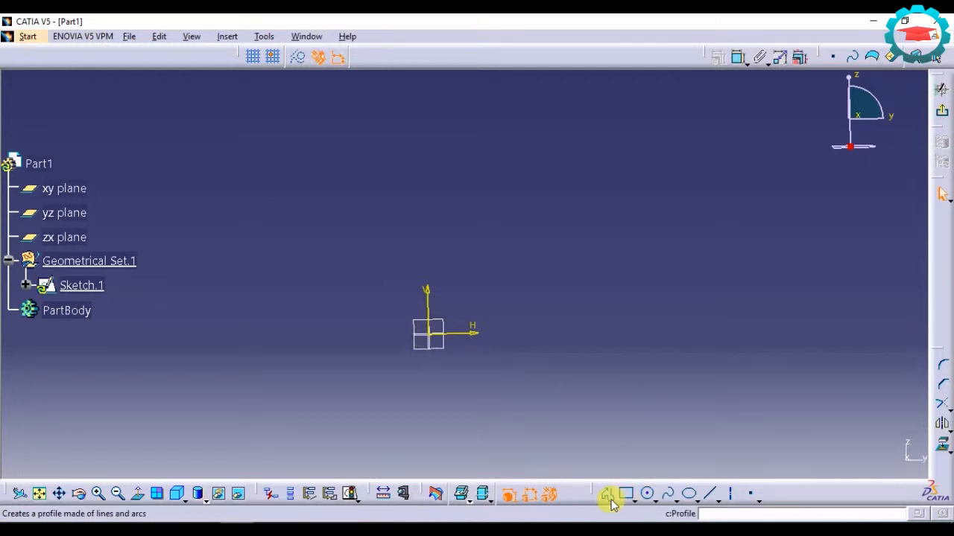
pyautogui.moveTo(626, 495)
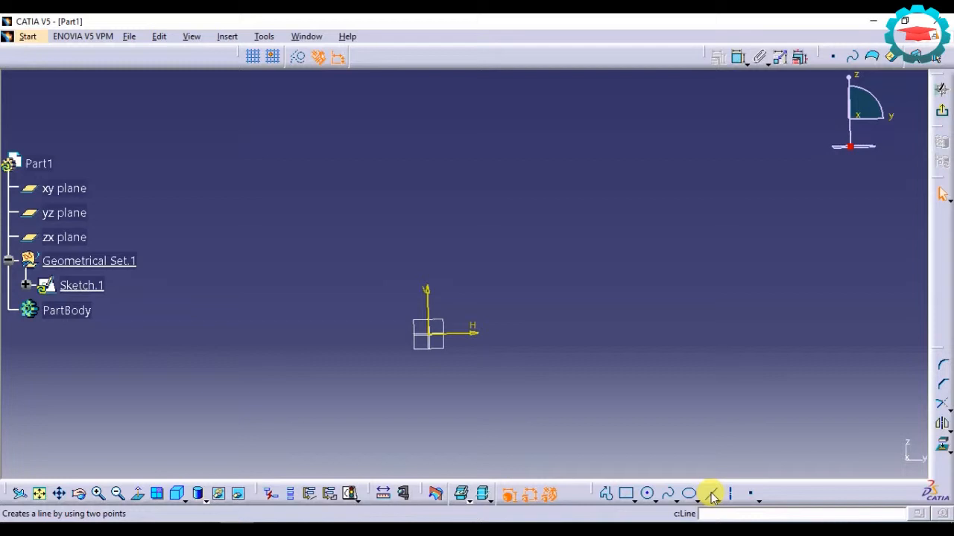
# Draw an angled line from the sketch origin rising up to the right.
pyautogui.click(716, 496)
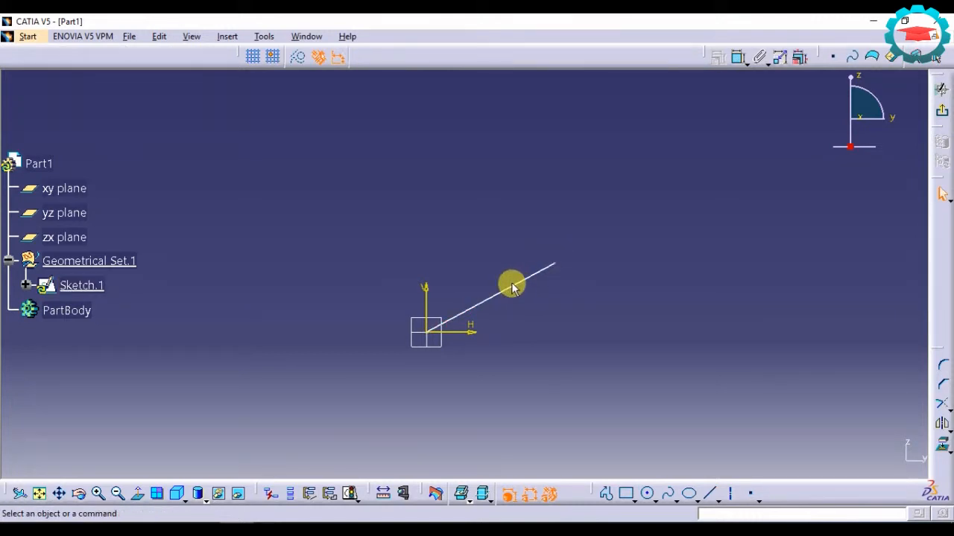
# Place a point partway along the slanted line.
pyautogui.click(510, 285)
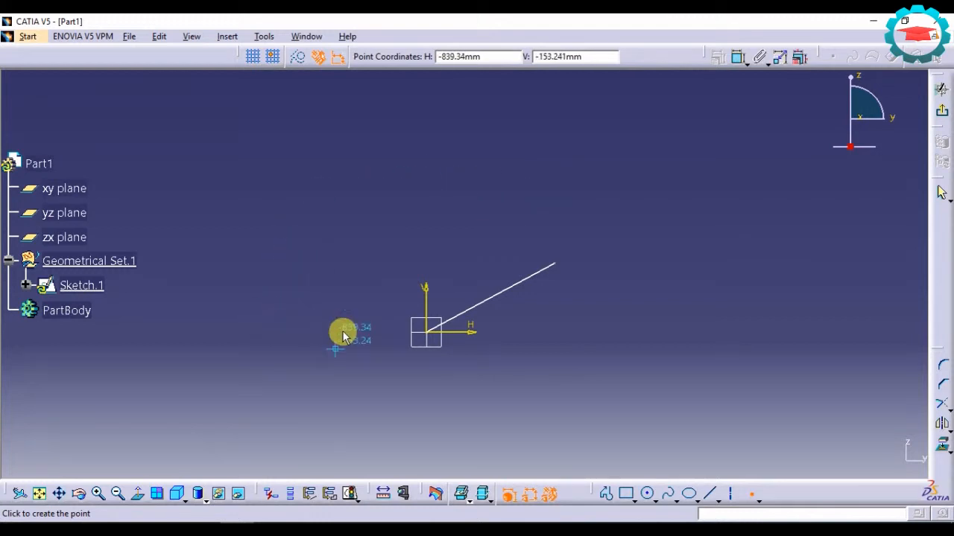
pyautogui.moveTo(523, 247)
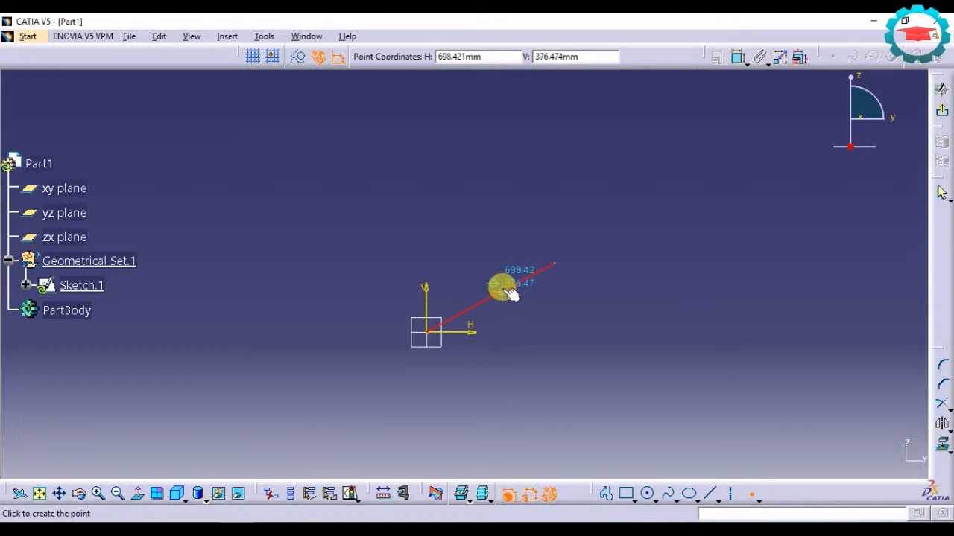
pyautogui.click(520, 291)
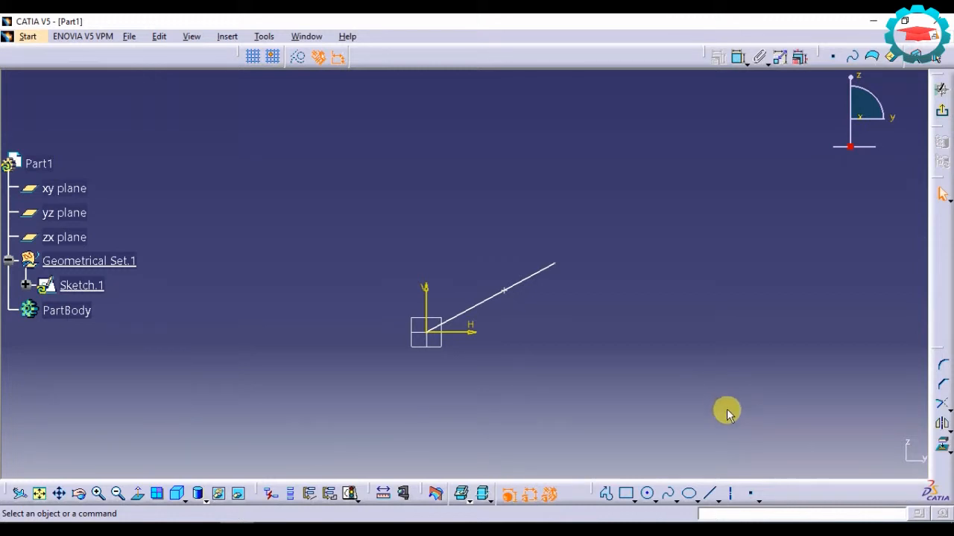
pyautogui.moveTo(602, 368)
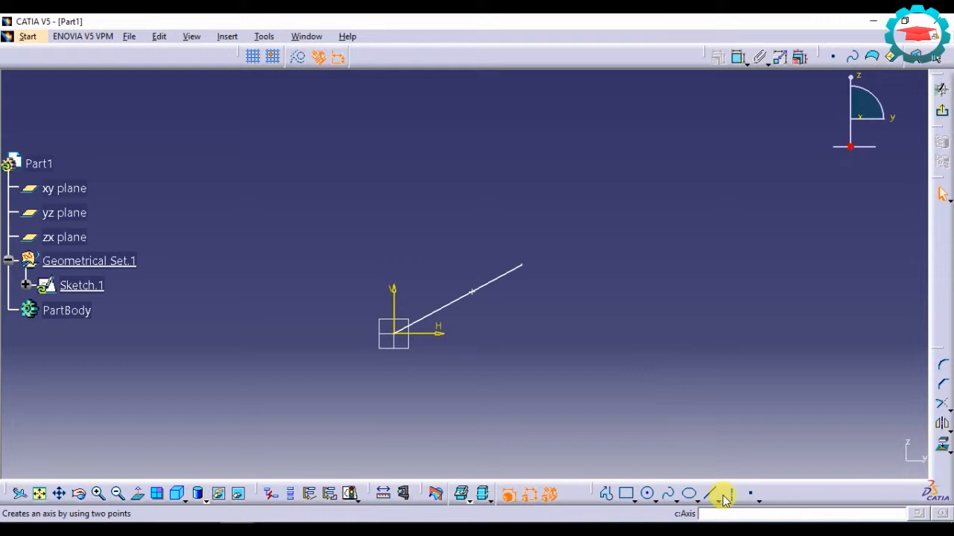
# Create a horizontal infinite line and select it for deletion.
pyautogui.click(727, 494)
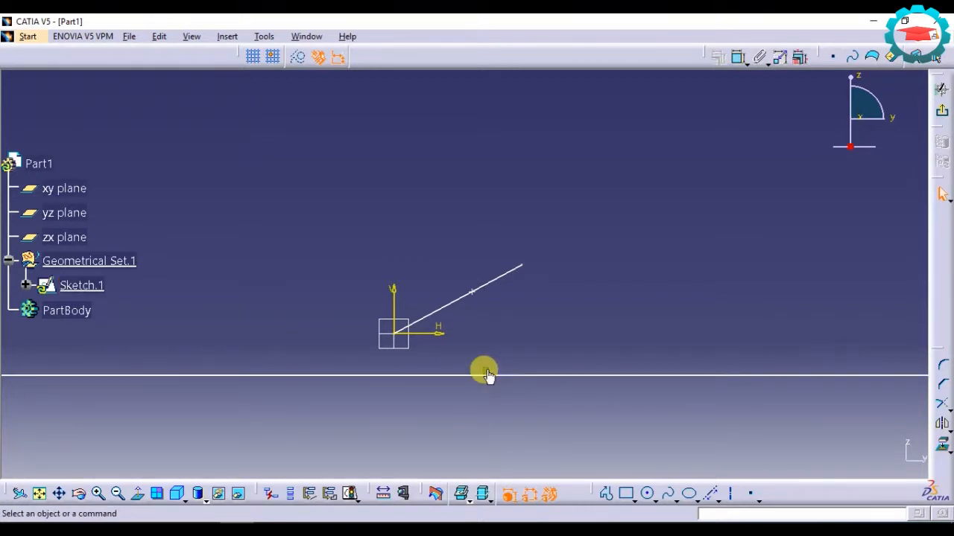
pyautogui.click(475, 375)
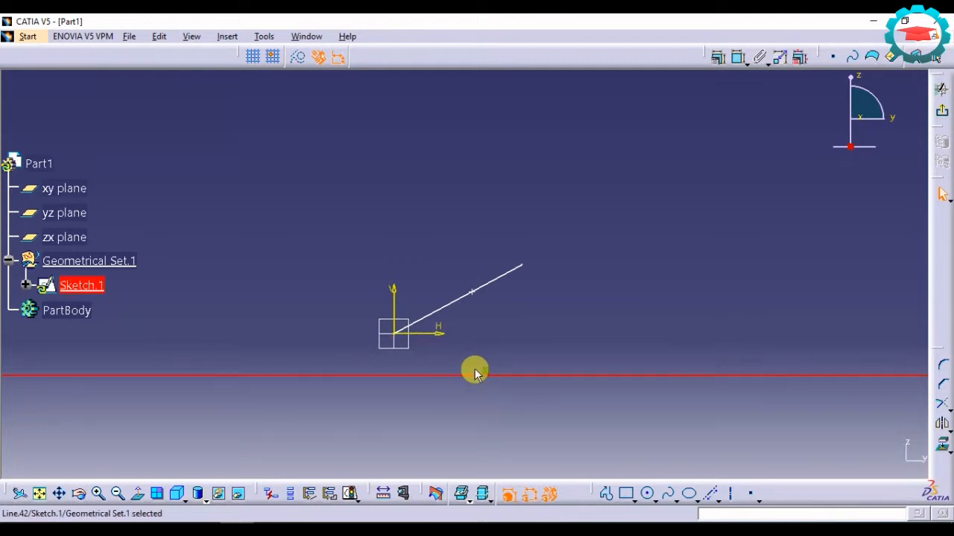
pyautogui.moveTo(485, 378)
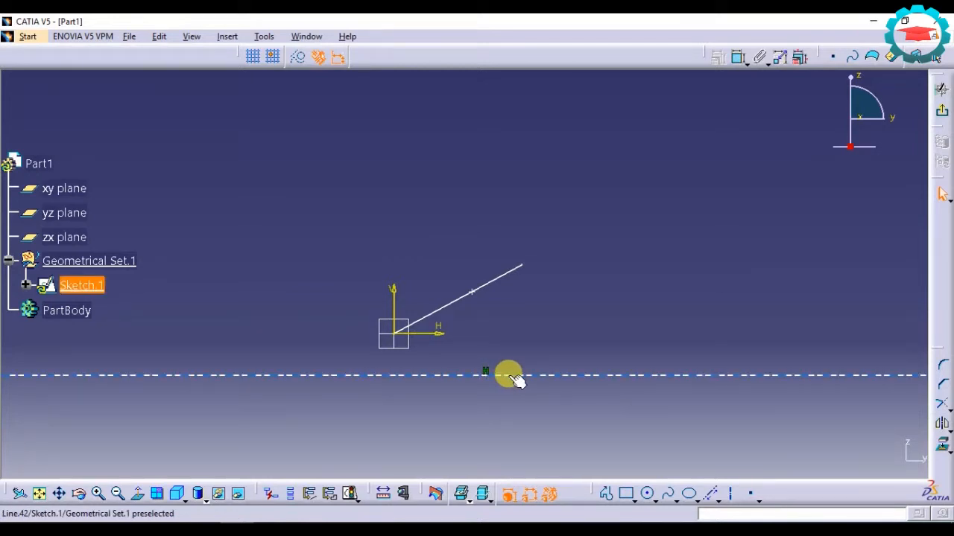
pyautogui.moveTo(551, 381)
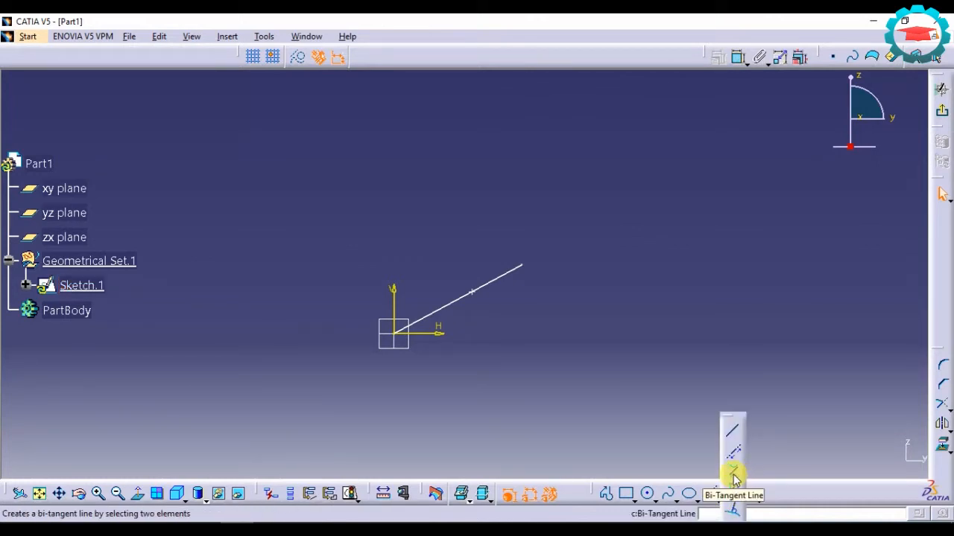
# Join the two circles with a bi-tangent line.
pyautogui.click(732, 468)
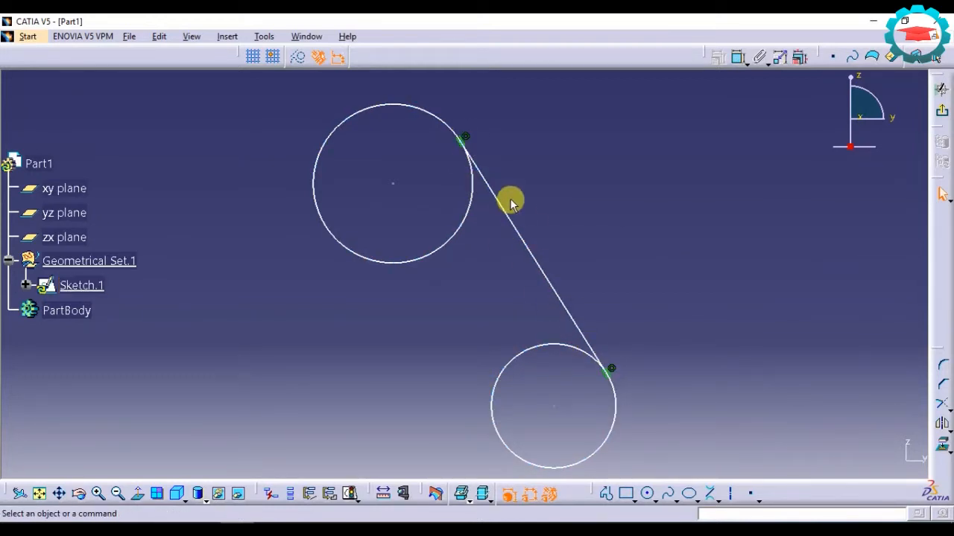
pyautogui.click(713, 493)
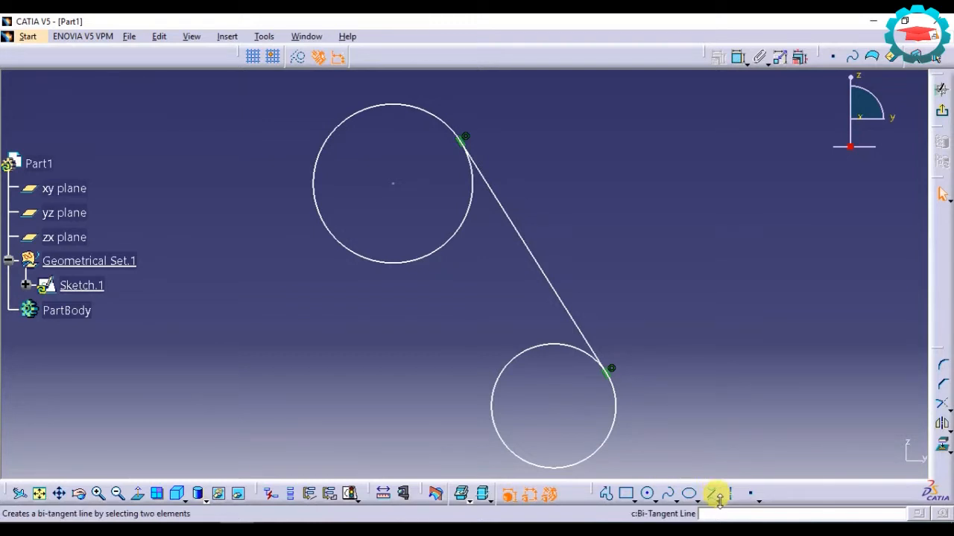
pyautogui.moveTo(734, 491)
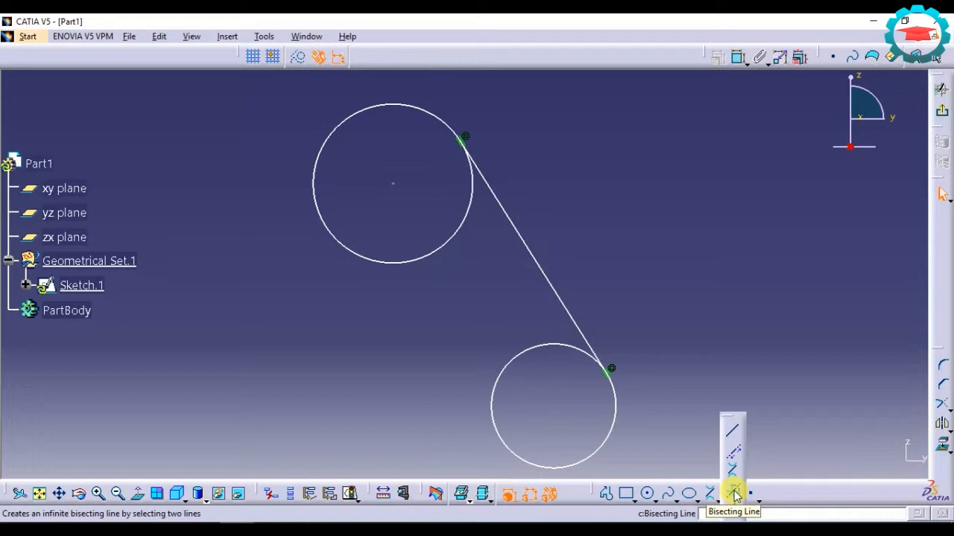
# Start the Bisecting Line tool for the two crossing lines.
pyautogui.click(733, 490)
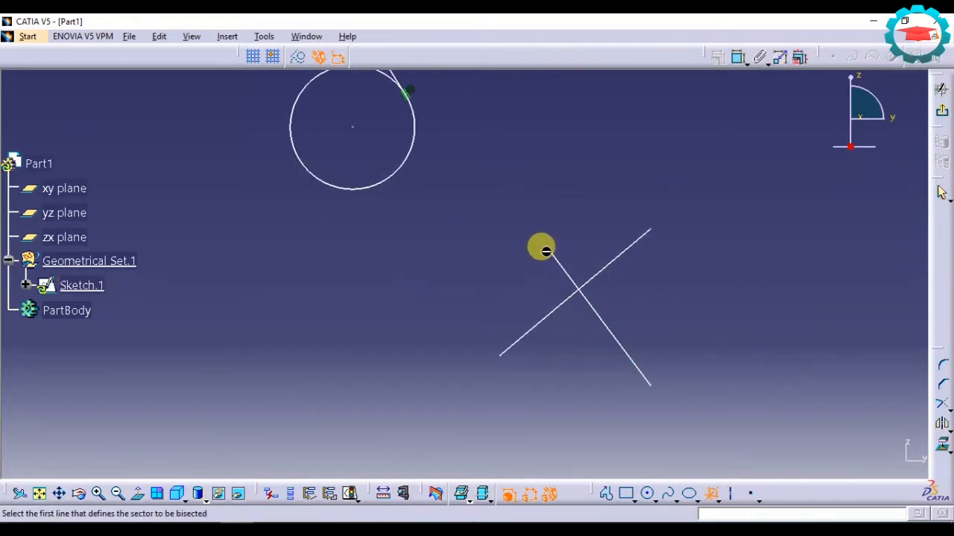
pyautogui.moveTo(720, 349)
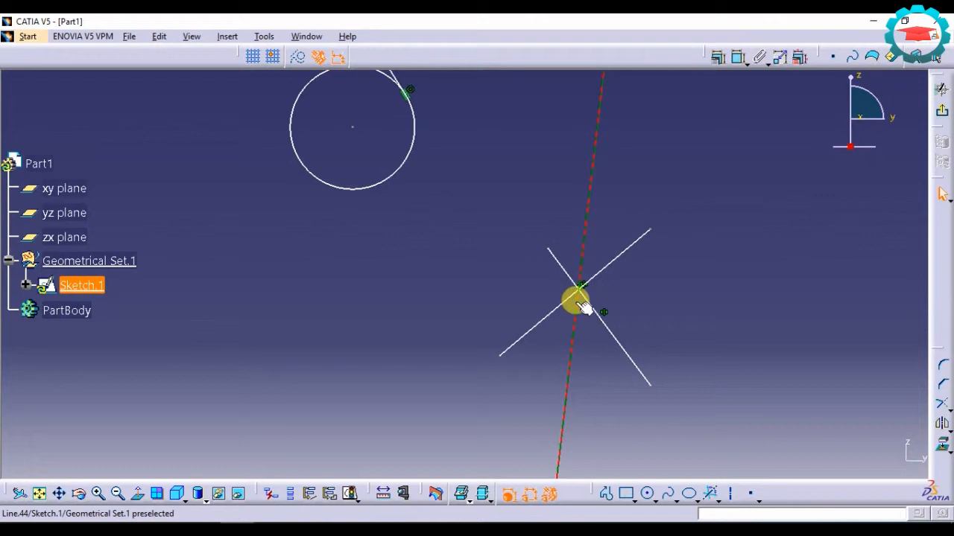
pyautogui.moveTo(591, 183)
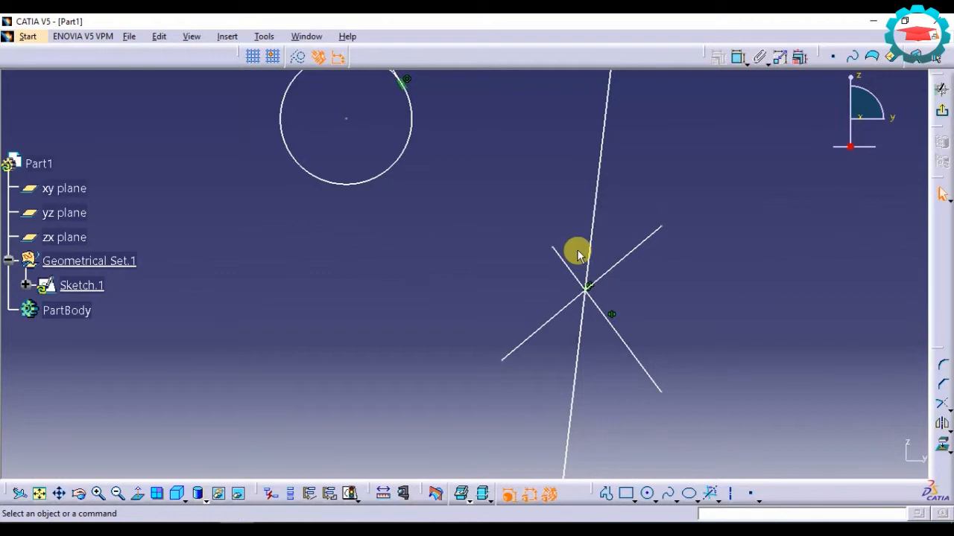
pyautogui.moveTo(640, 461)
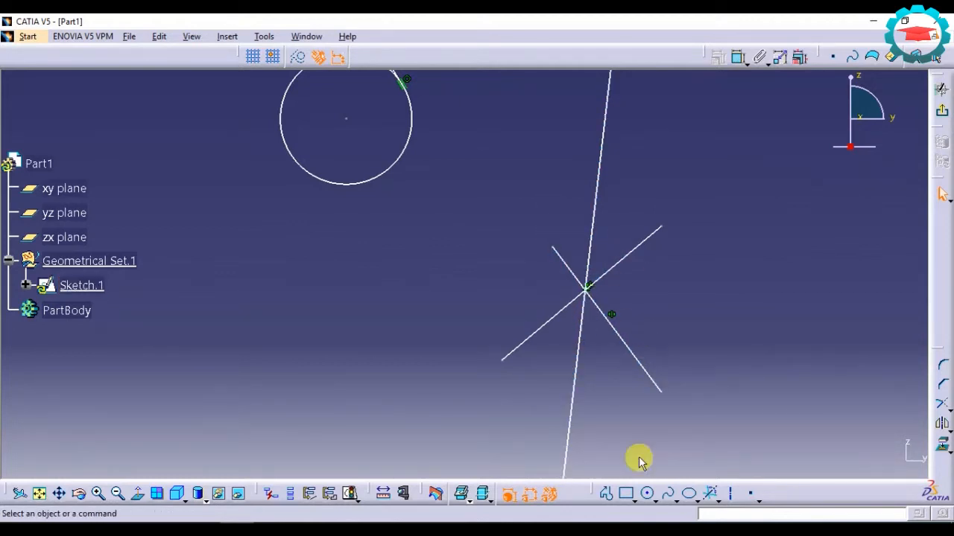
# Create a line normal to the circle from a point on its edge.
pyautogui.click(728, 493)
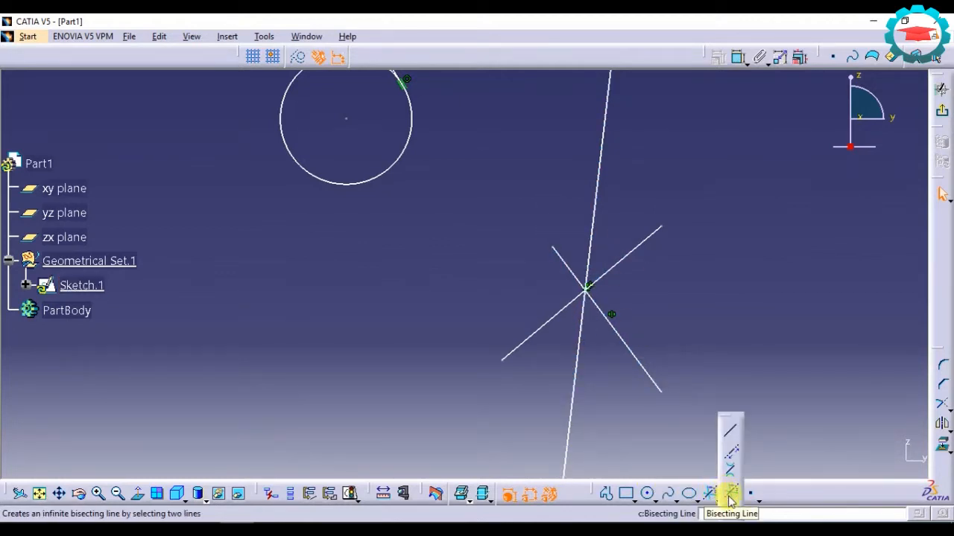
pyautogui.moveTo(732, 489)
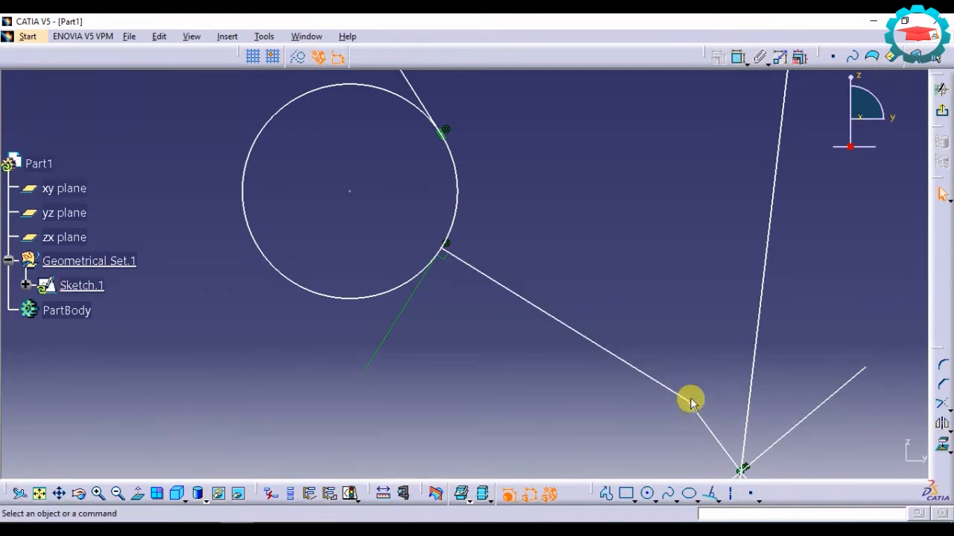
pyautogui.moveTo(438, 256)
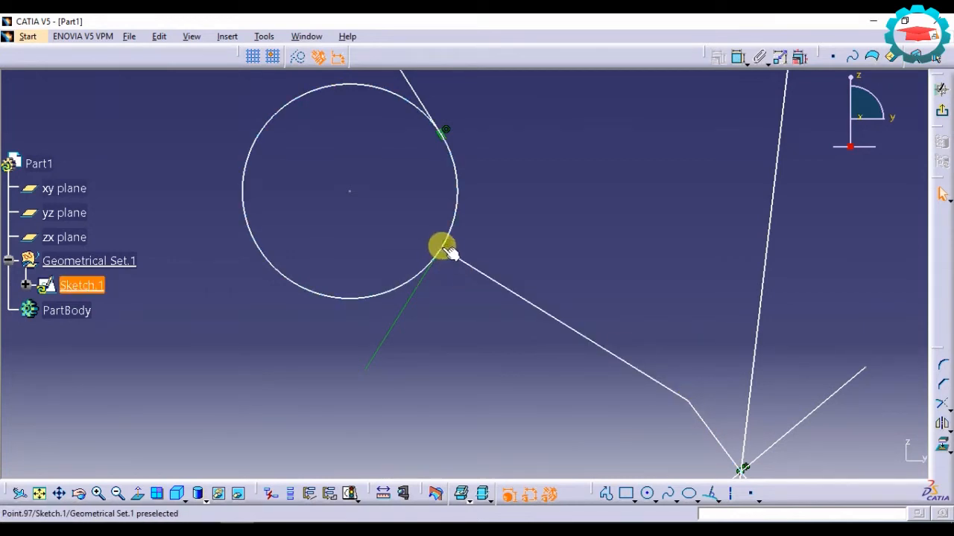
pyautogui.moveTo(459, 265)
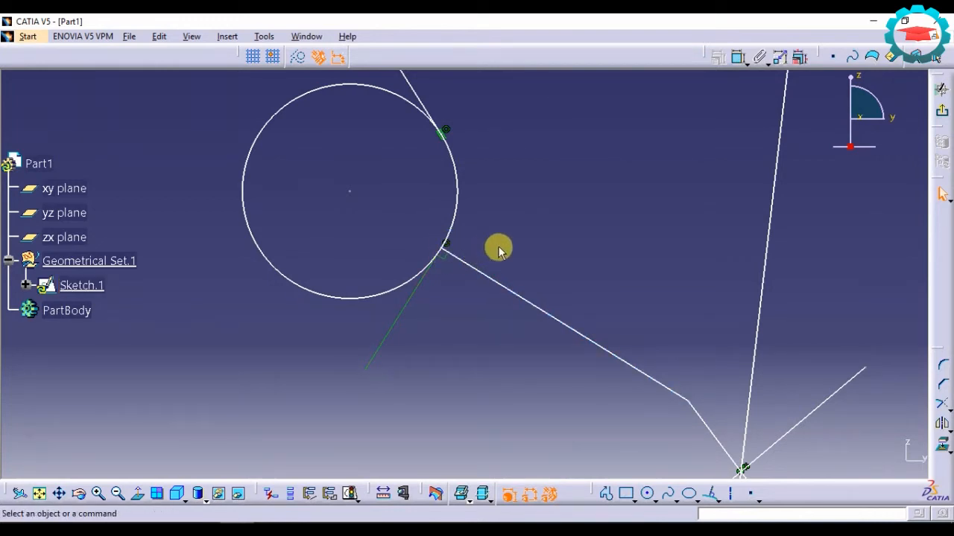
pyautogui.moveTo(471, 301)
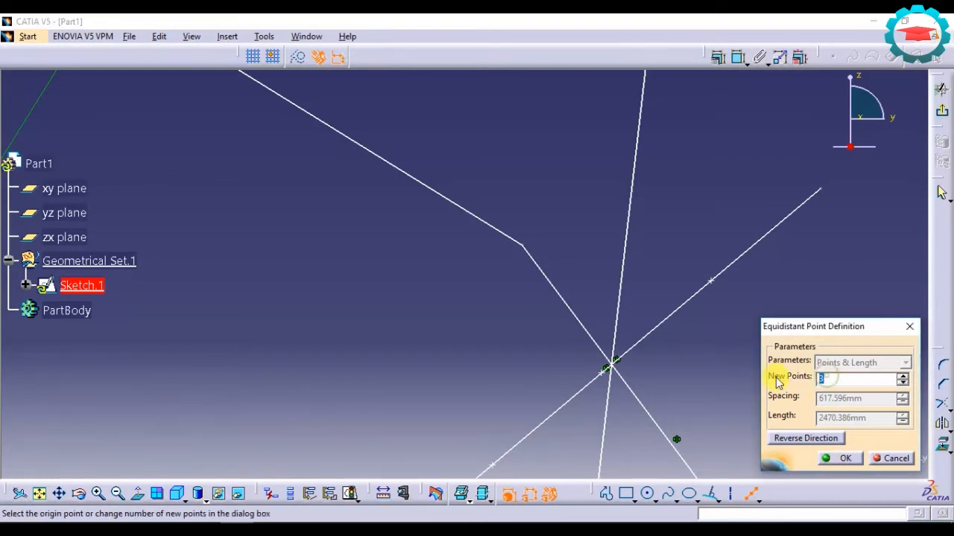
# Create 10 equidistant points along the diagonal line.
pyautogui.click(860, 379)
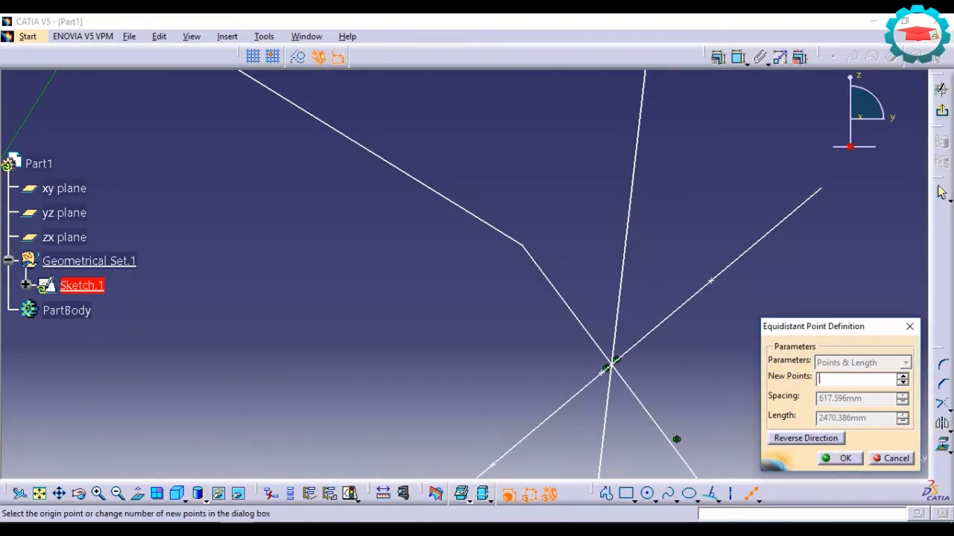
pyautogui.write('10')
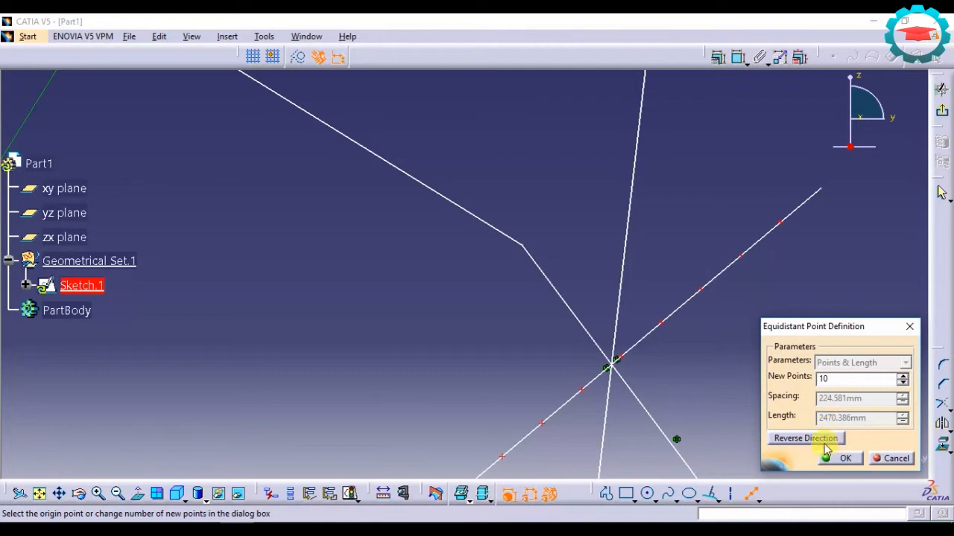
pyautogui.click(841, 458)
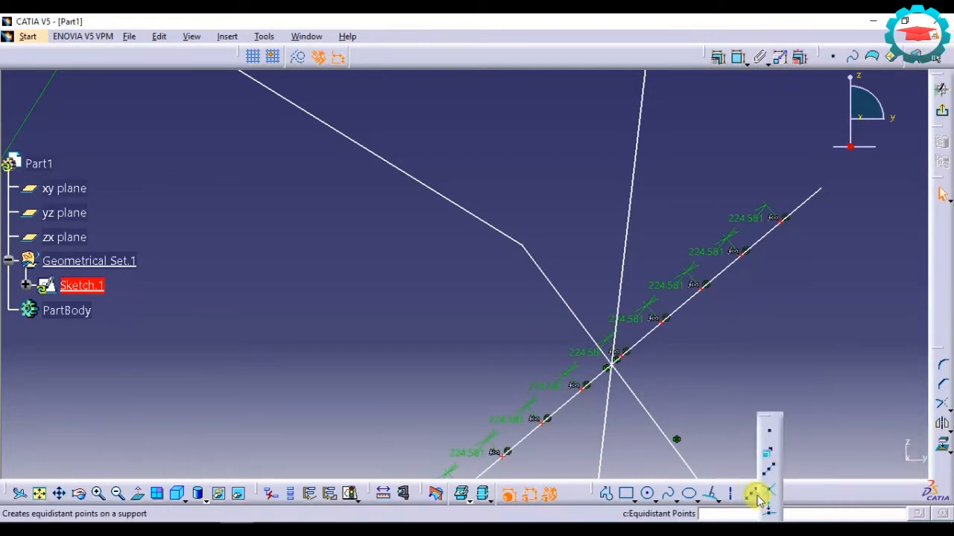
pyautogui.moveTo(762, 488)
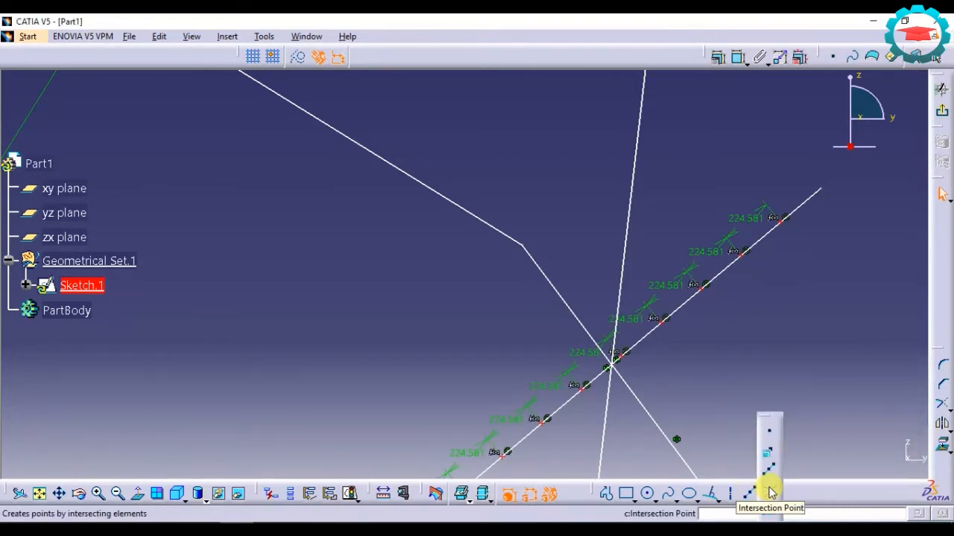
pyautogui.moveTo(775, 490)
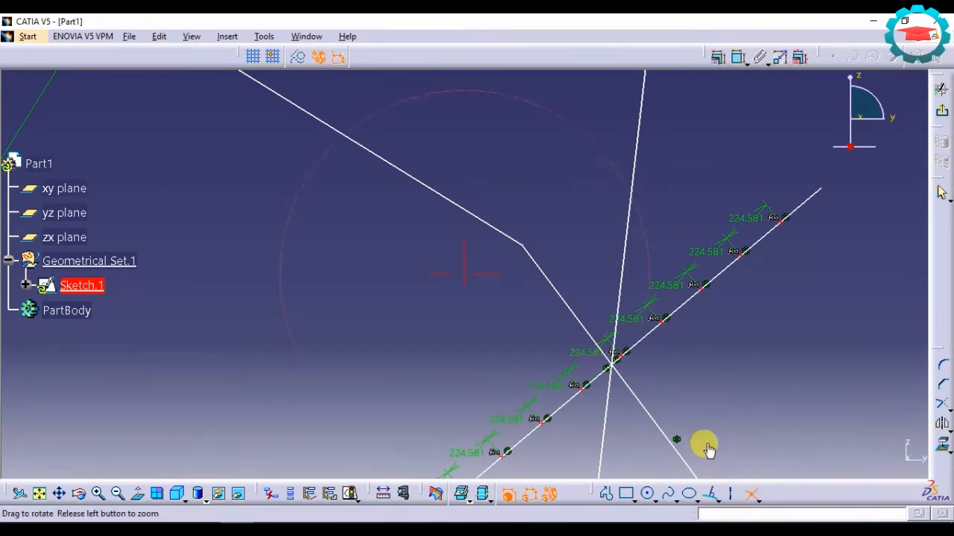
# Zoom the view toward the sketch origin with the angled line and its point.
pyautogui.moveTo(708, 447); pyautogui.dragTo(600, 332)
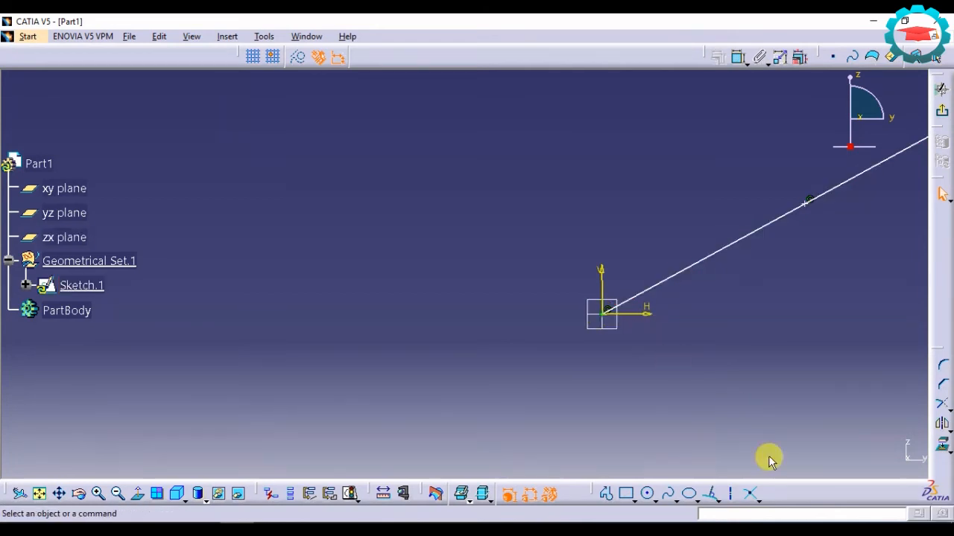
pyautogui.moveTo(724, 441)
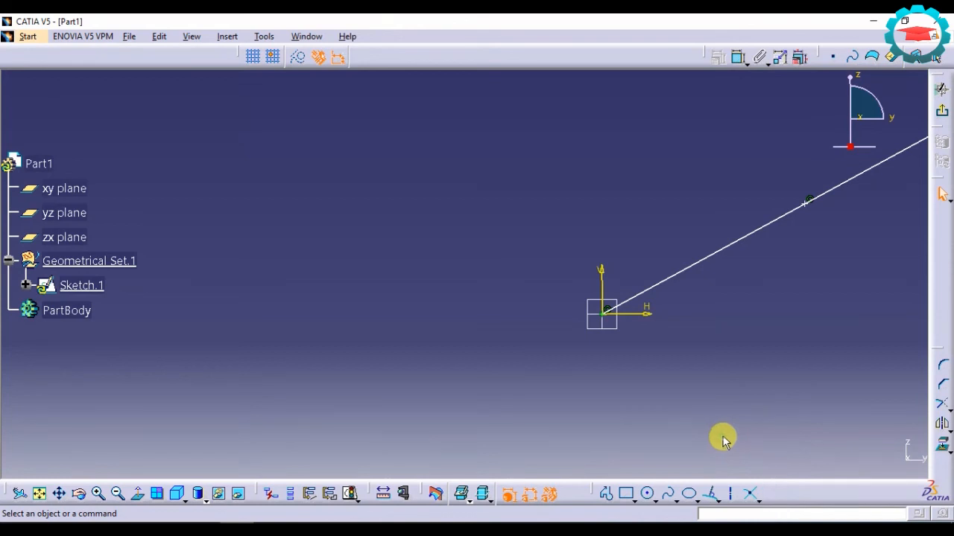